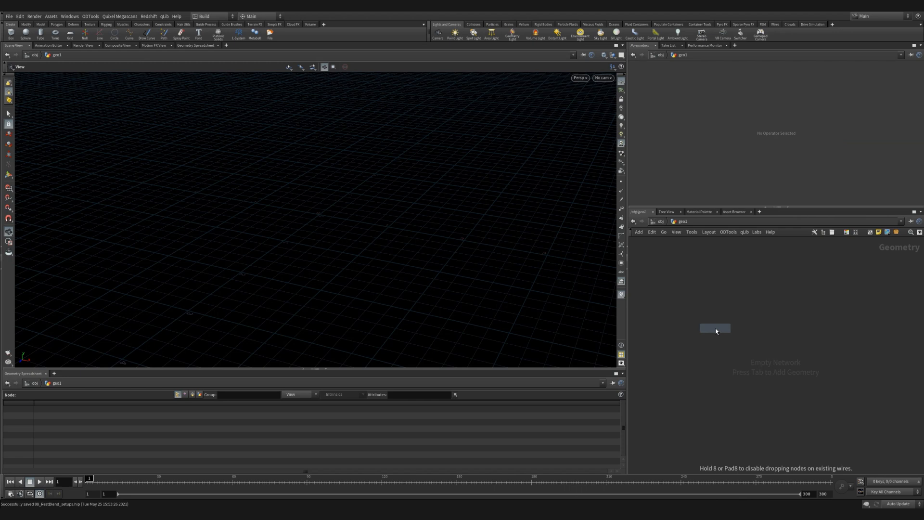
Place a Box feeding a PolyBevel with Distance 0.1 and 4 Divisions for rounded edges
{"action": "left_click", "coordinate": [17, 33]}
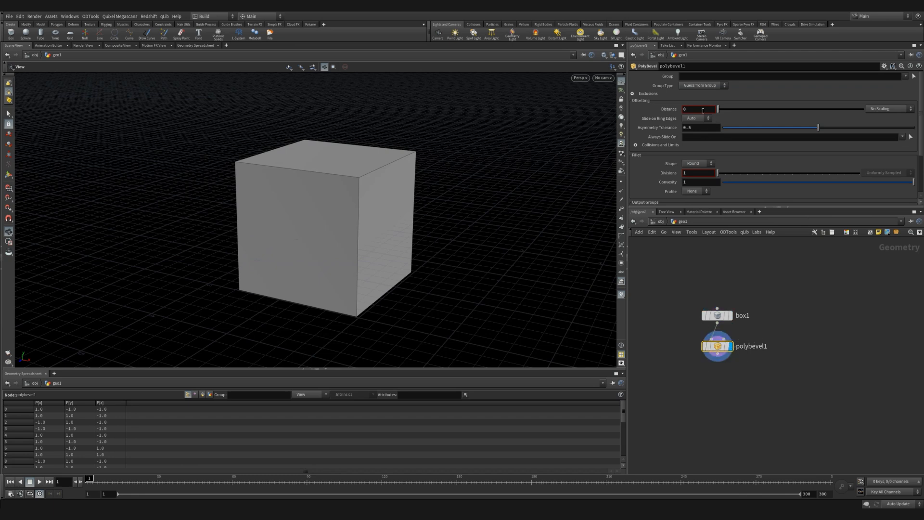
{"action": "type", "text": "0.1"}
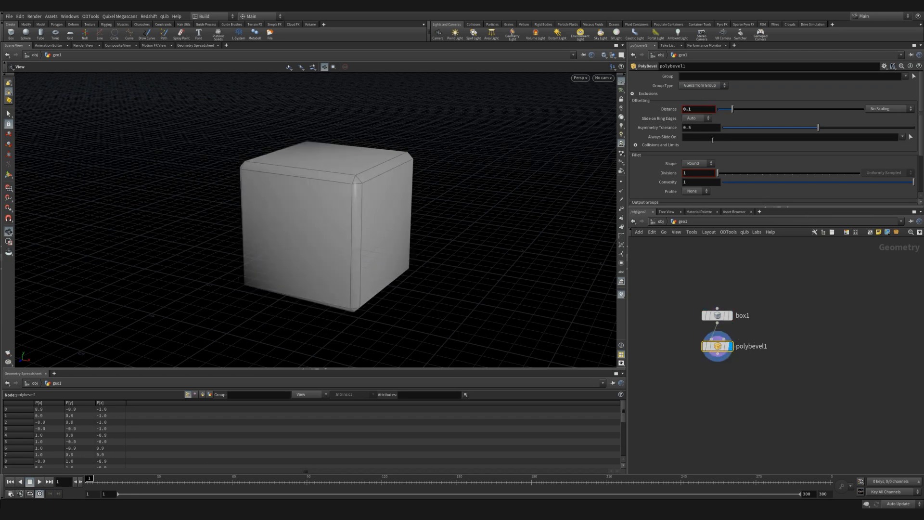
{"action": "type", "text": "4"}
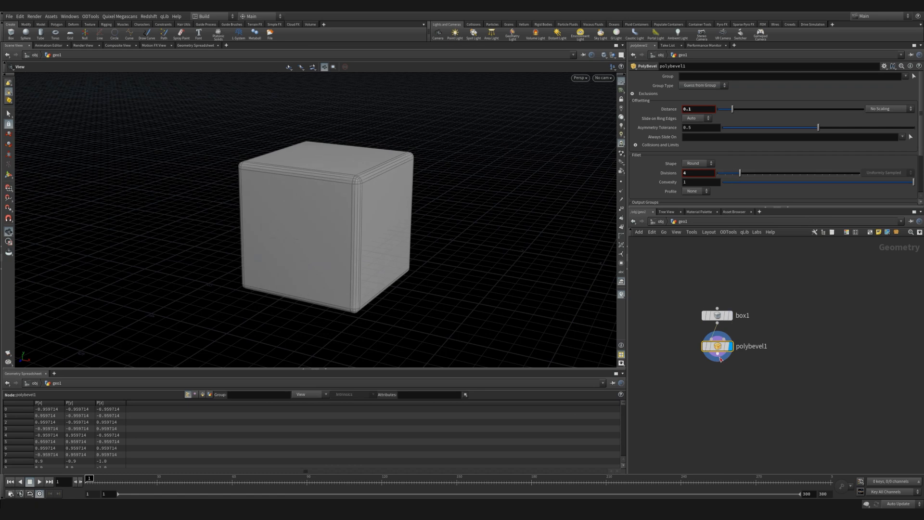
{"action": "key", "text": "Tab"}
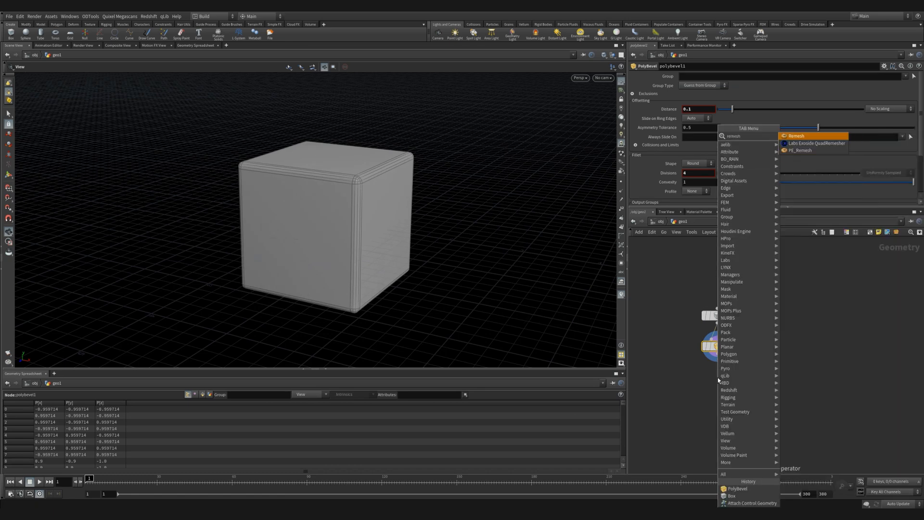
Add a Remesh below polybevel1 with Target Size 0.1 for an even triangle mesh
{"action": "left_click", "coordinate": [798, 135]}
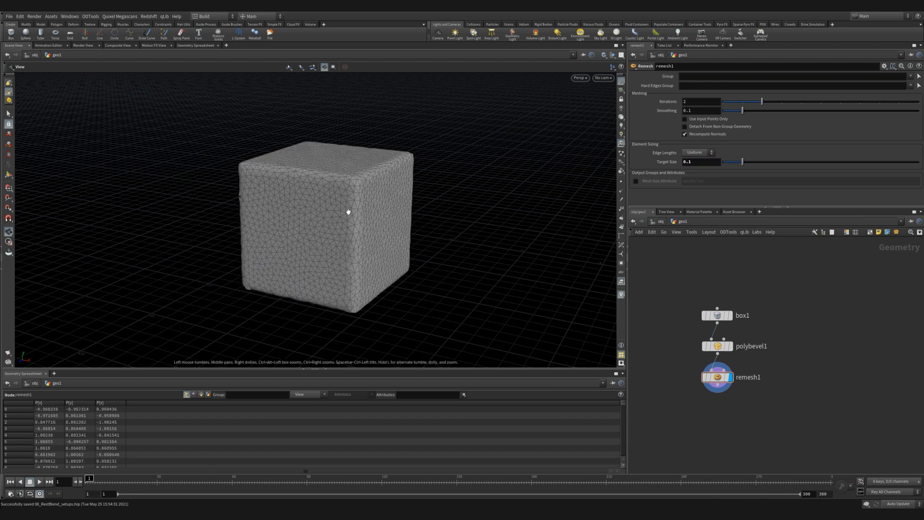
{"action": "mouse_move", "coordinate": [774, 360]}
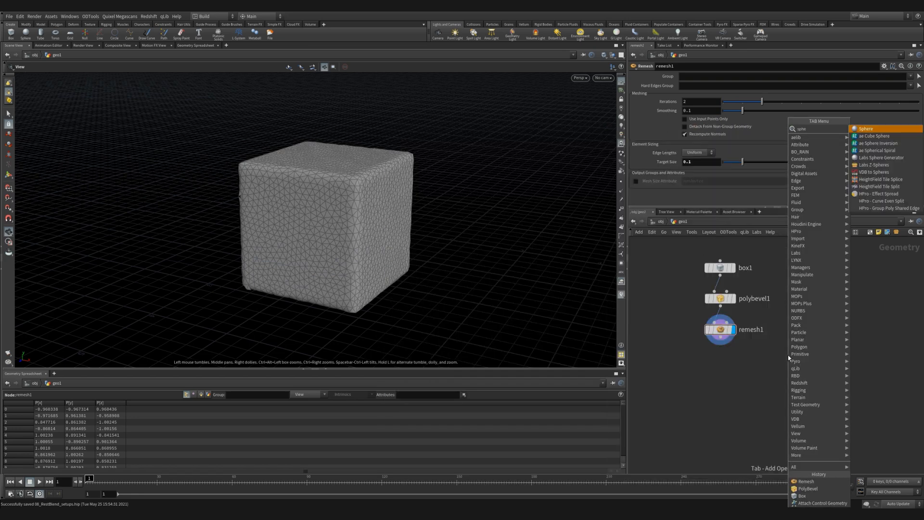
Add a Polygon sphere with Frequency 10, displayed against the remeshed cube's template wireframe
{"action": "left_click", "coordinate": [865, 129]}
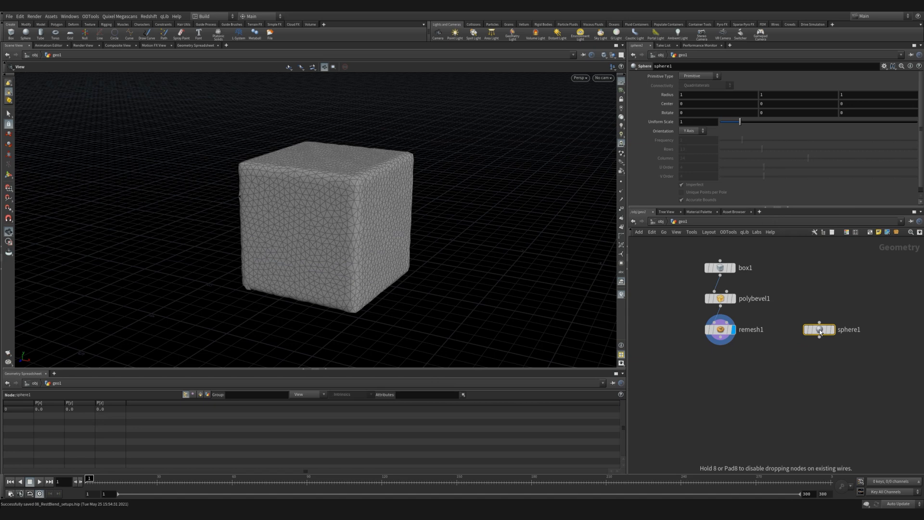
{"action": "left_click", "coordinate": [720, 329]}
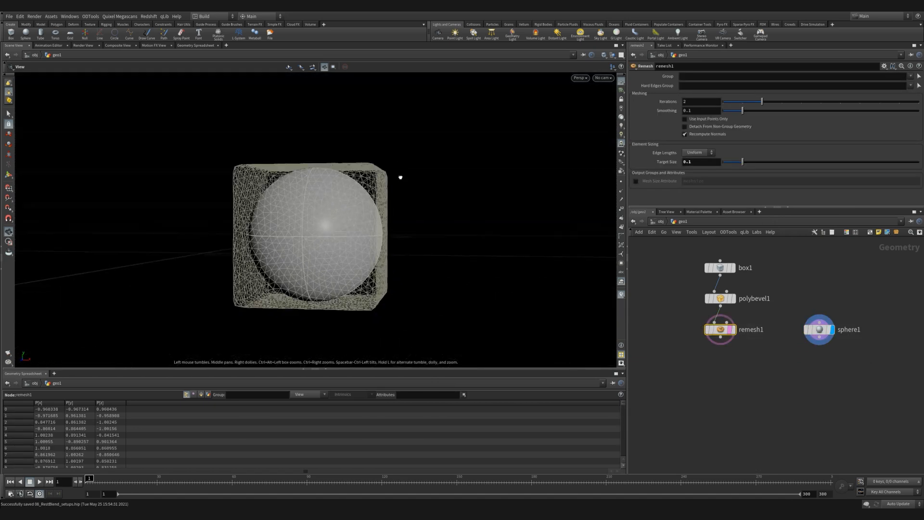
{"action": "left_click", "coordinate": [819, 330]}
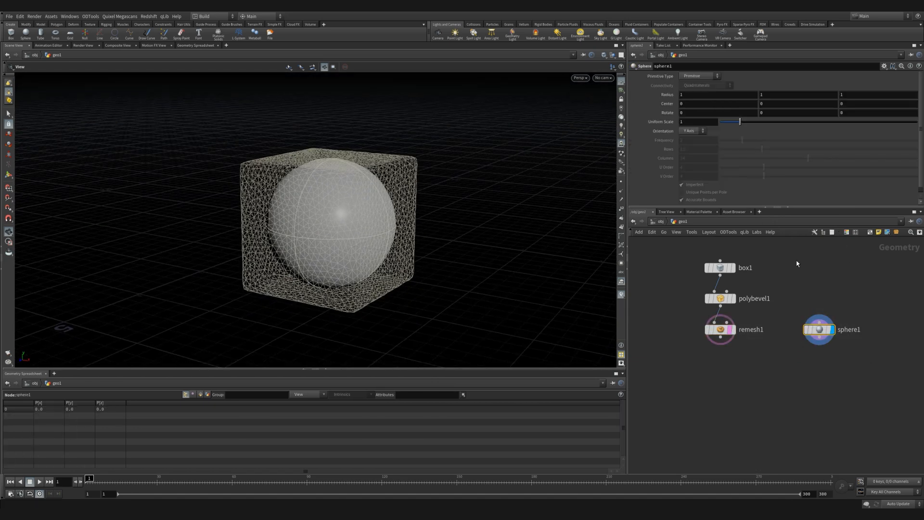
{"action": "left_click", "coordinate": [699, 75]}
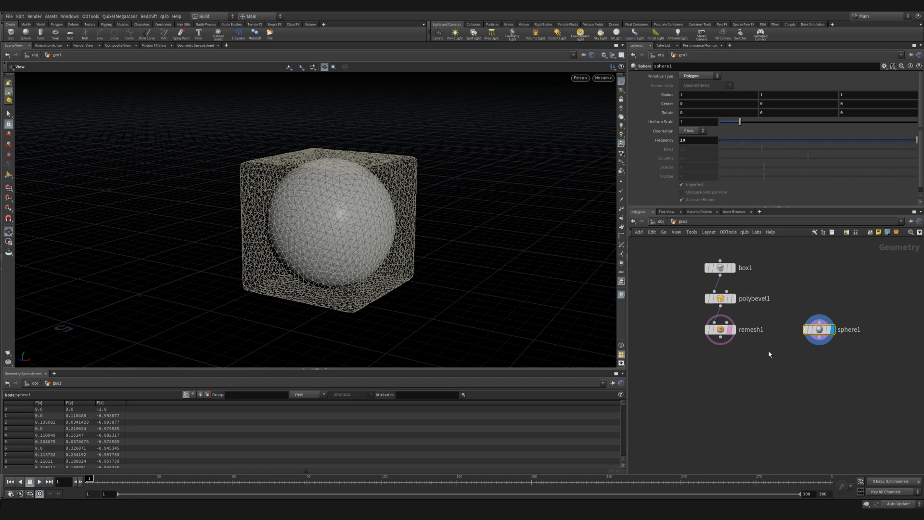
{"action": "key", "text": "tab"}
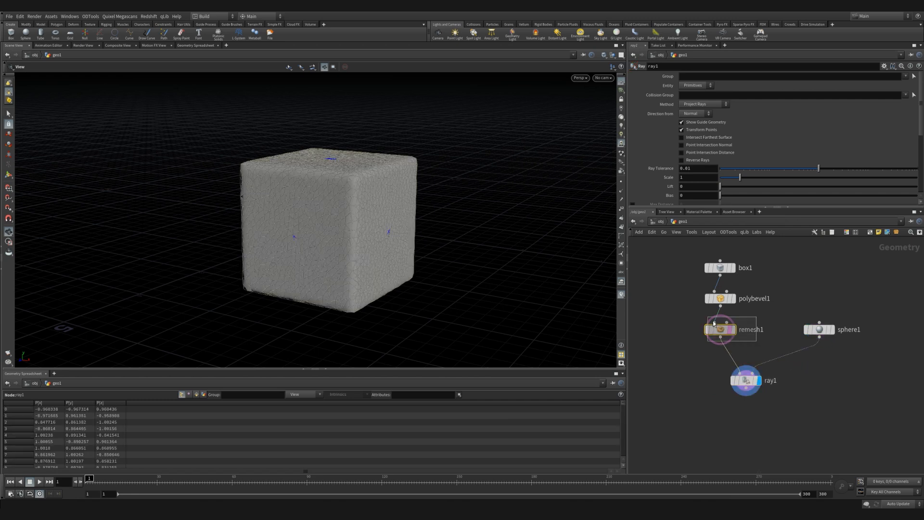
Display ray1's projection of the cube onto the sphere and end the branch with a VIZ null
{"action": "left_click", "coordinate": [697, 104]}
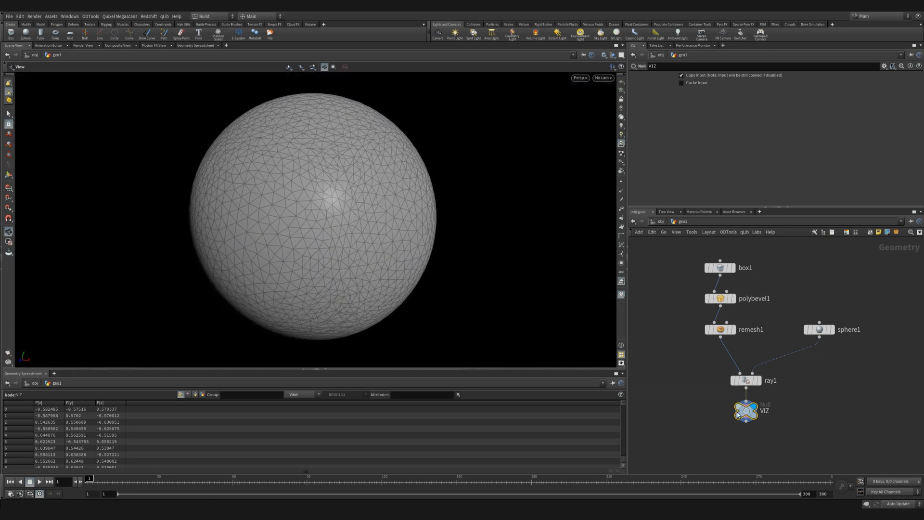
{"action": "key", "text": "Tab"}
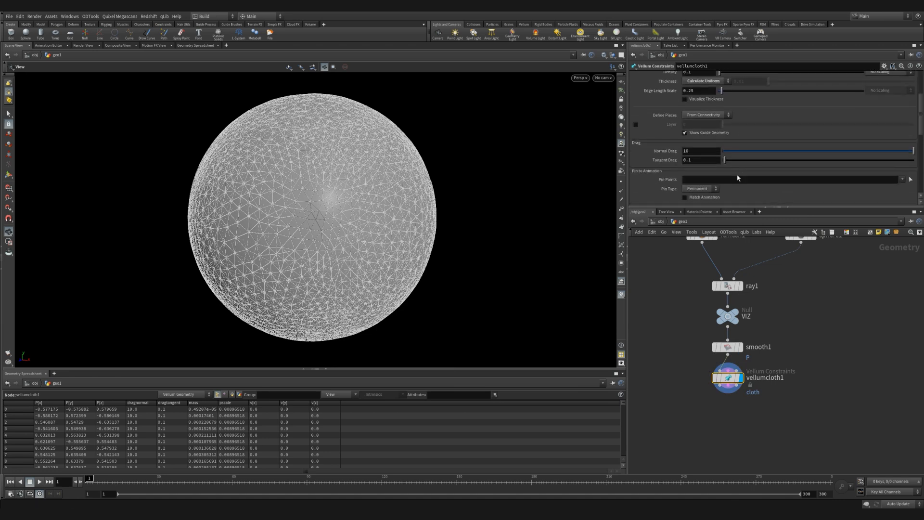
Drop the Vellum cloth Bend Stiffness scale to 0.001, keeping stretch stiffness at 1e+10
{"action": "left_click", "coordinate": [860, 181]}
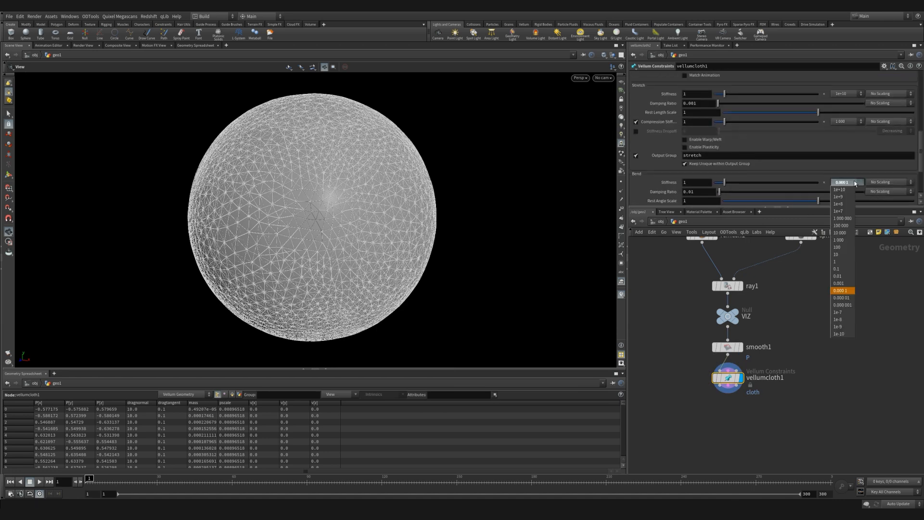
{"action": "left_click", "coordinate": [838, 275]}
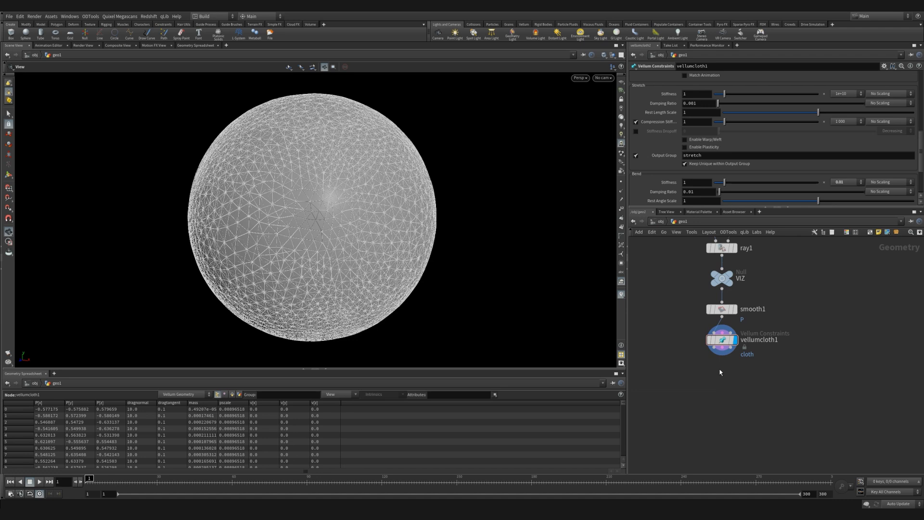
{"action": "key", "text": "Tab"}
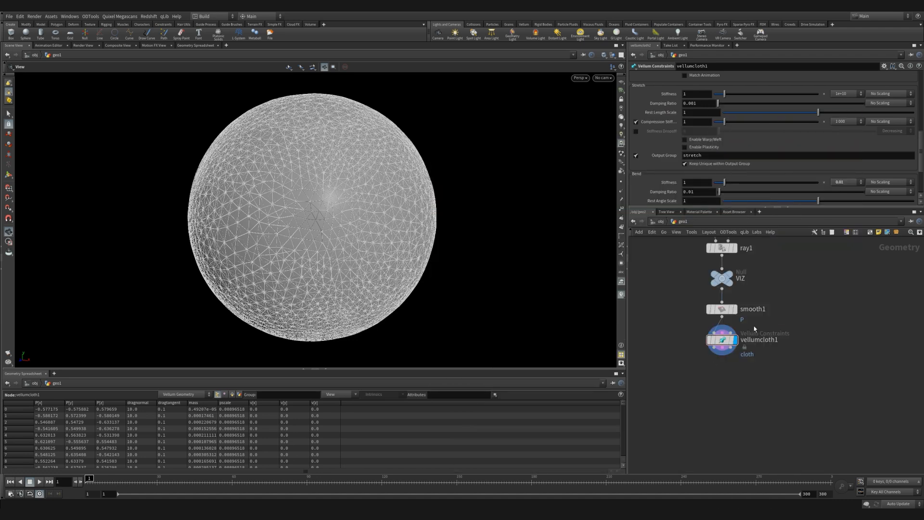
Wire a Vellum Rest Blend from vellumcloth1 targeting remesh1, followed by a Vellum Solver
{"action": "left_click", "coordinate": [722, 370]}
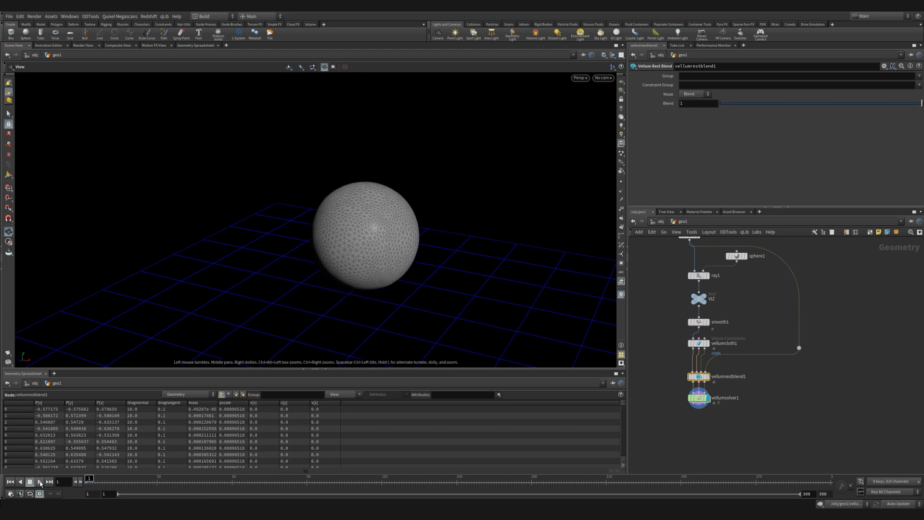
Play the sim to watch the sphere collapse into a cube, rewind, and set Blend to 0.5
{"action": "left_click", "coordinate": [40, 482]}
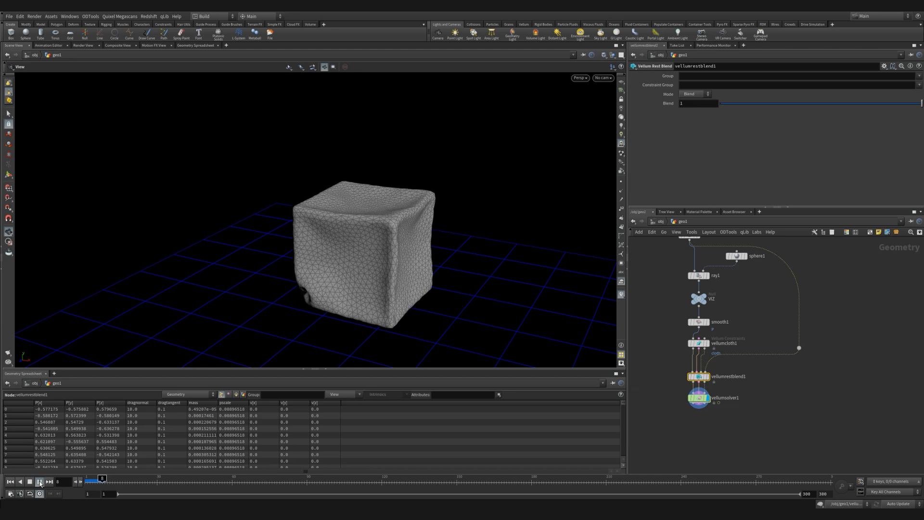
{"action": "left_click", "coordinate": [42, 483]}
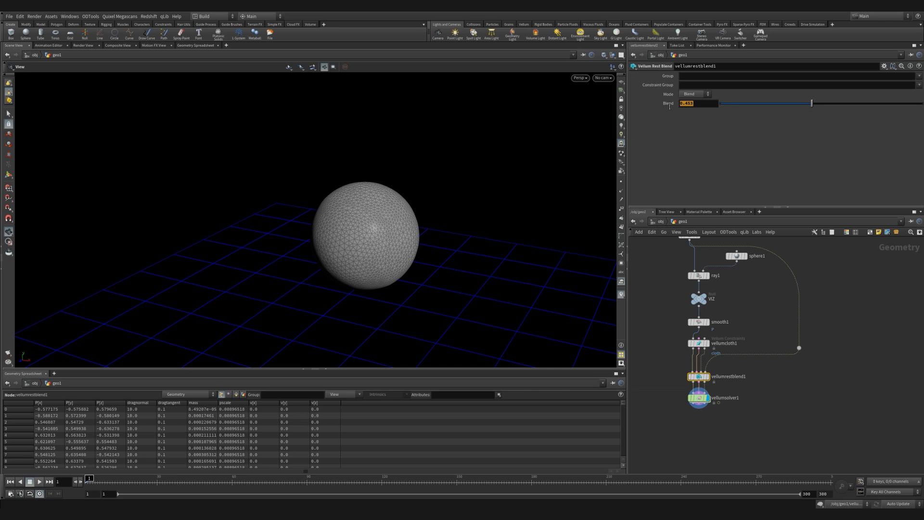
{"action": "left_click_drag", "start_coordinate": [811, 103], "coordinate": [820, 103]}
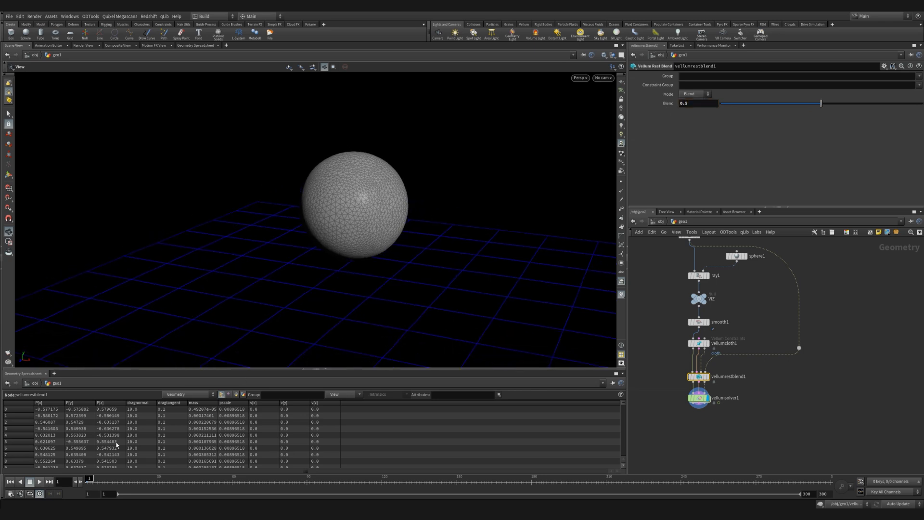
{"action": "left_click", "coordinate": [27, 482]}
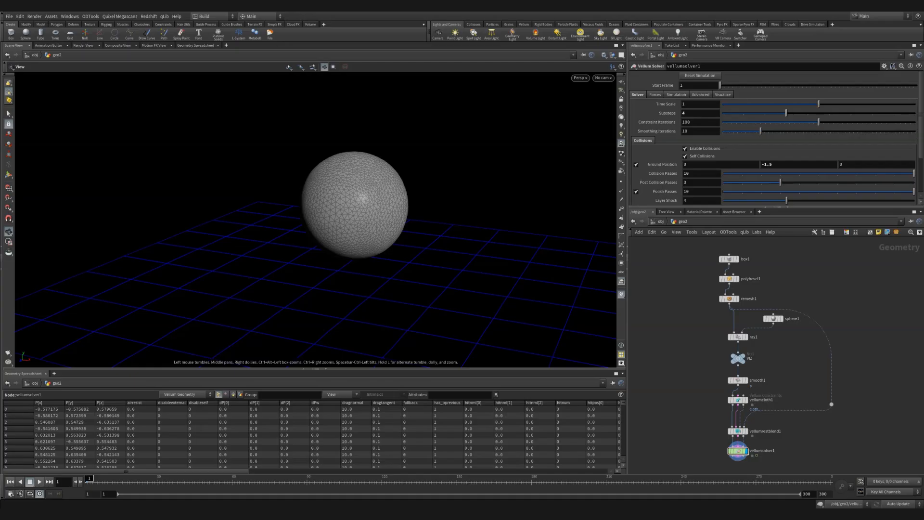
{"action": "mouse_move", "coordinate": [797, 356]}
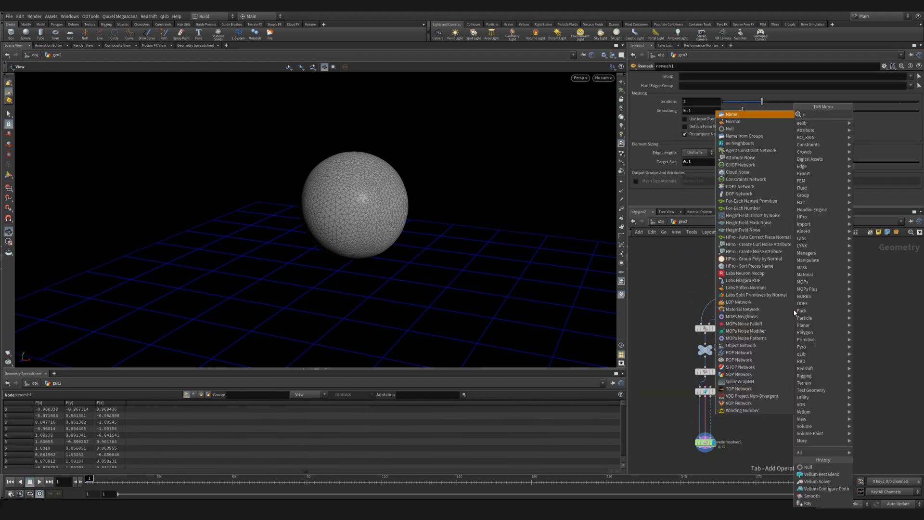
Add an OUT_BLEND null after remesh1 and a Vellum Rest Blend inside vellumsolver1's forces
{"action": "left_click", "coordinate": [730, 129]}
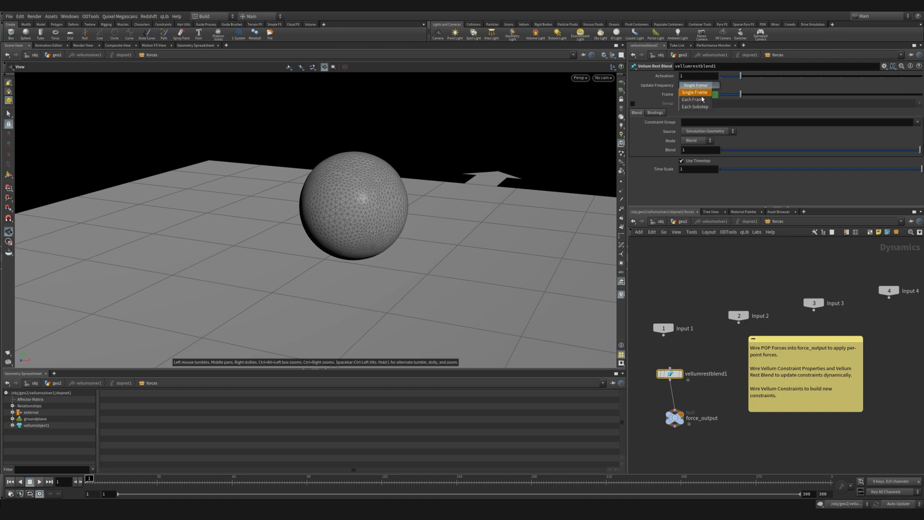
Set the solver's rest blend to update Each Frame from SOP source OUT_BLEND
{"action": "left_click", "coordinate": [691, 99]}
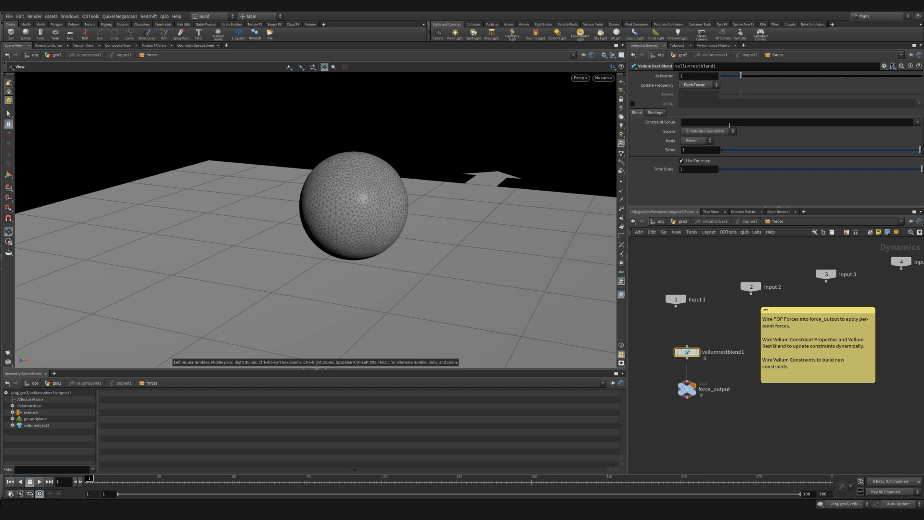
{"action": "left_click", "coordinate": [709, 131]}
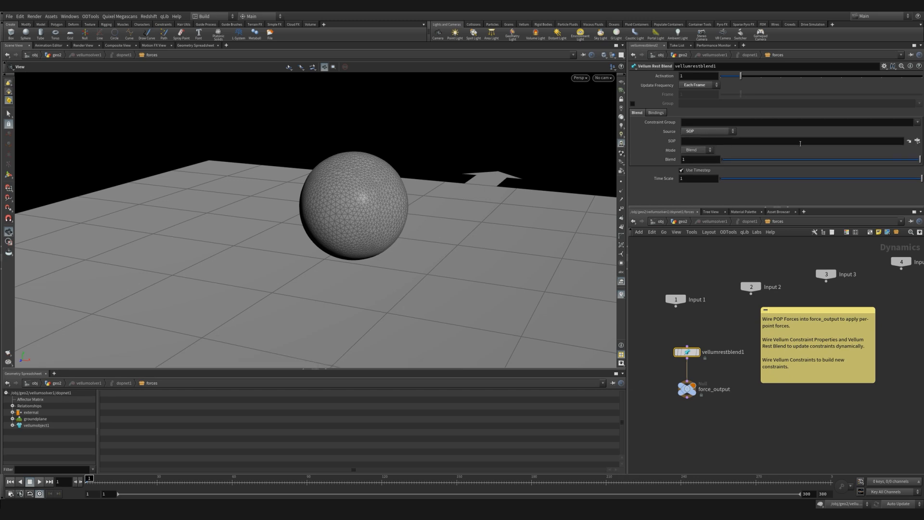
{"action": "left_click", "coordinate": [917, 142]}
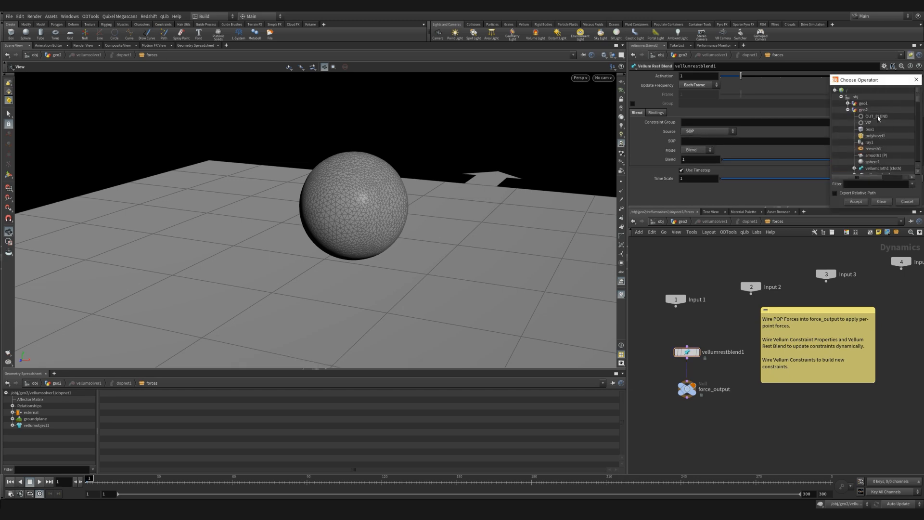
{"action": "left_click", "coordinate": [876, 116]}
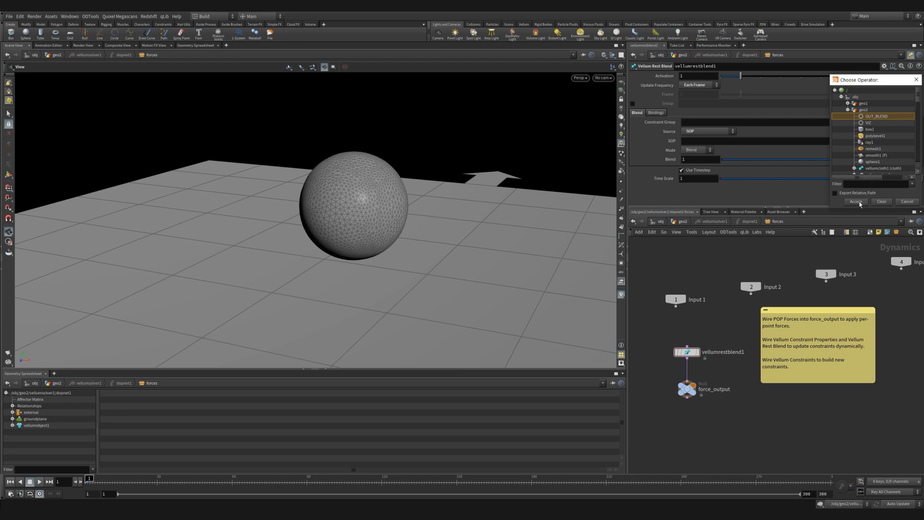
{"action": "left_click", "coordinate": [856, 201]}
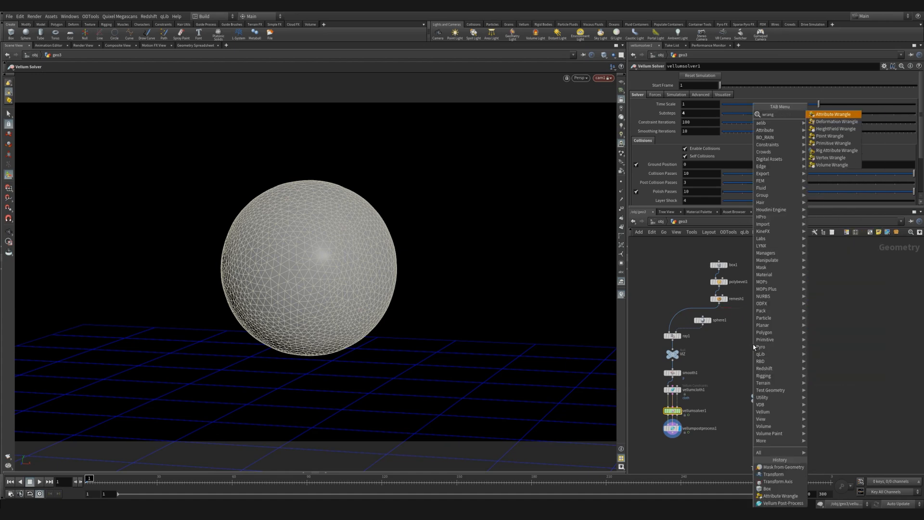
Create an Attribute Wrangle fed by ray1 and remesh1, positioned just above OUT_BLEND
{"action": "left_click", "coordinate": [832, 114]}
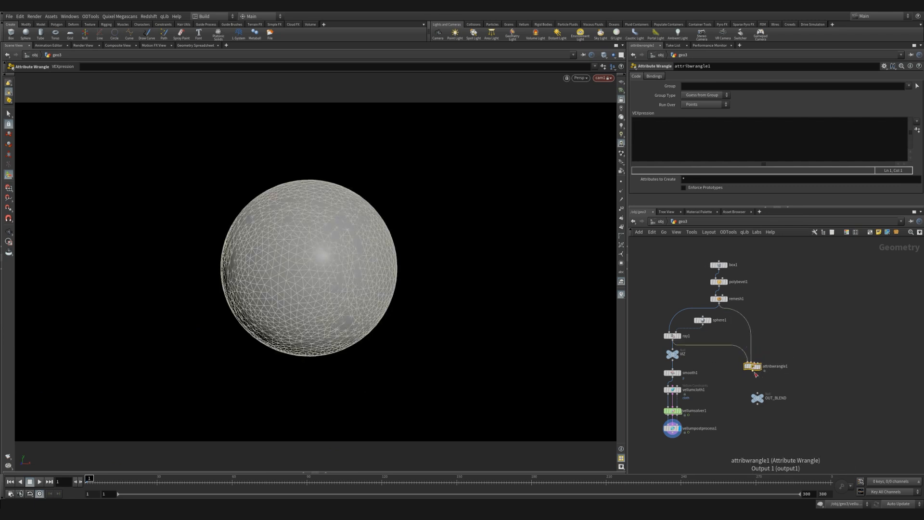
{"action": "left_click_drag", "start_coordinate": [752, 366], "coordinate": [769, 380]}
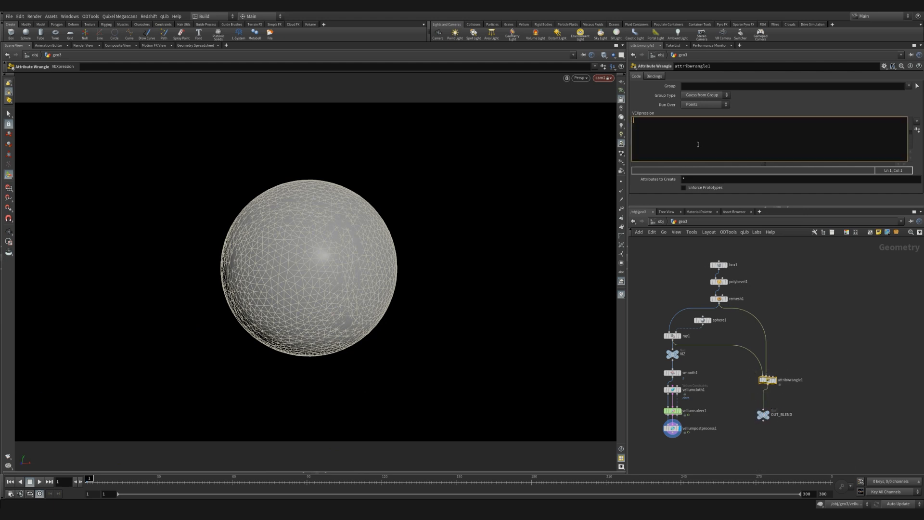
Begin the VEX code with @P = lerp(); and check lerp's arguments in the help page
{"action": "type", "text": "@P = lerp();"}
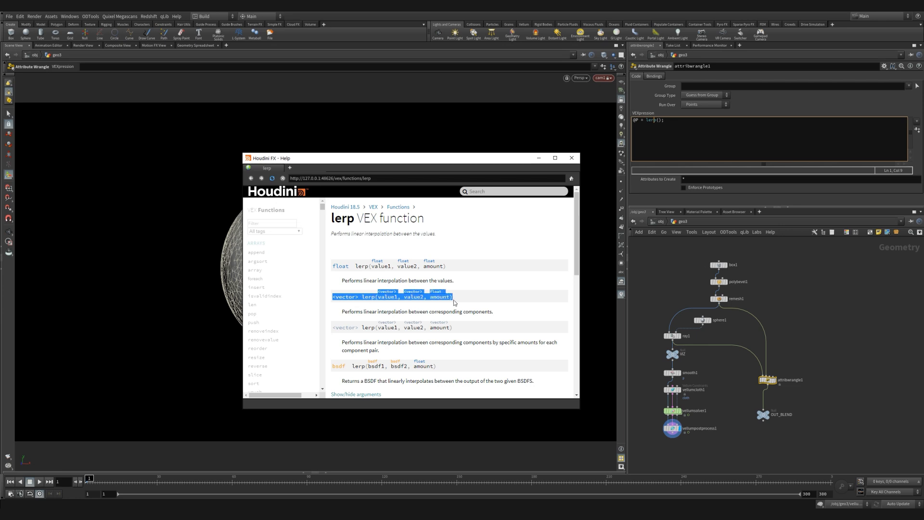
{"action": "left_click", "coordinate": [572, 157]}
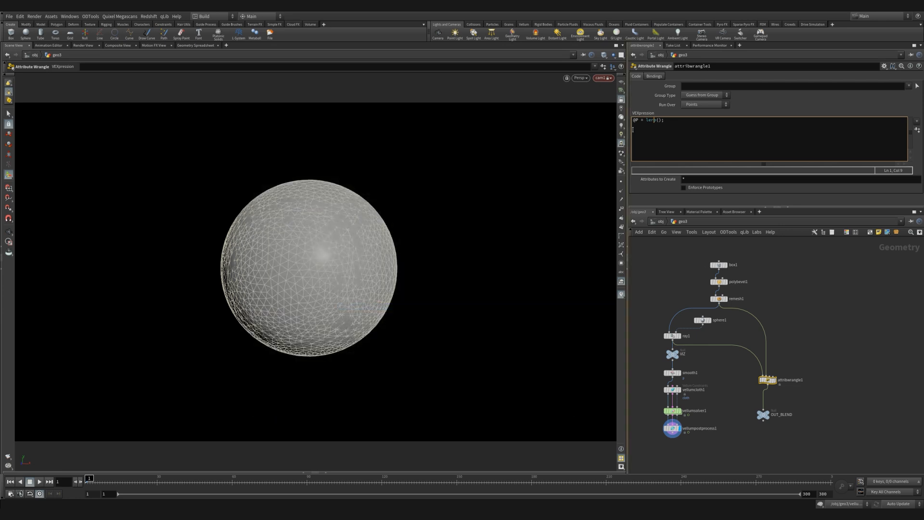
Fill lerp(A, B, bias) and declare vector A, vector B = @P and a float bias
{"action": "type", "text": "A,"}
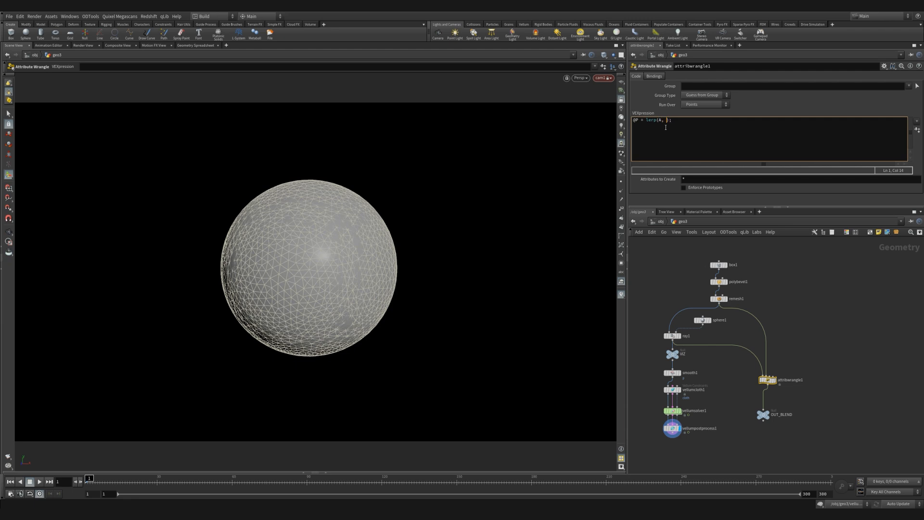
{"action": "type", "text": "B, bias"}
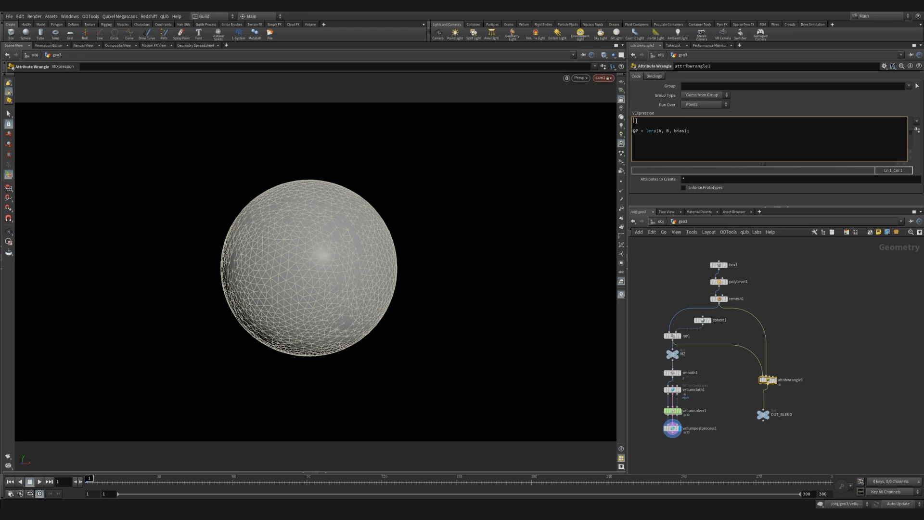
{"action": "type", "text": "vector A ="}
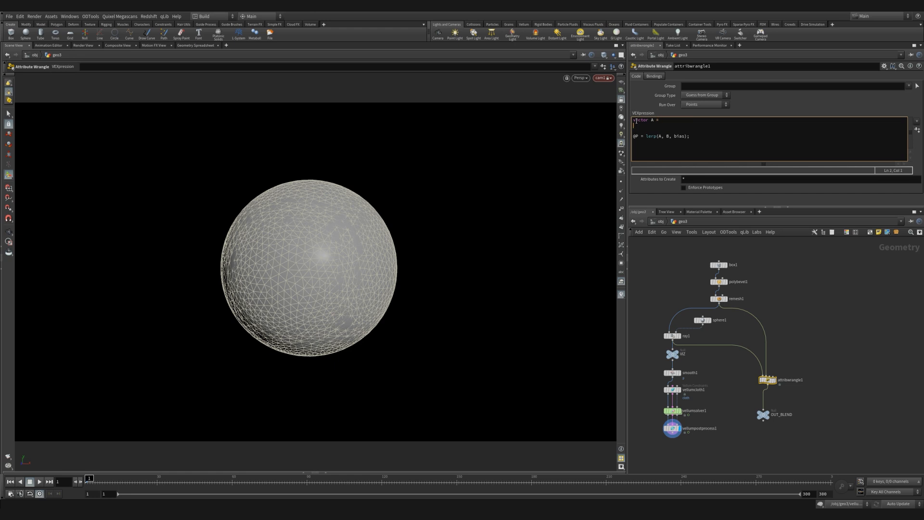
{"action": "type", "text": "vector B ="}
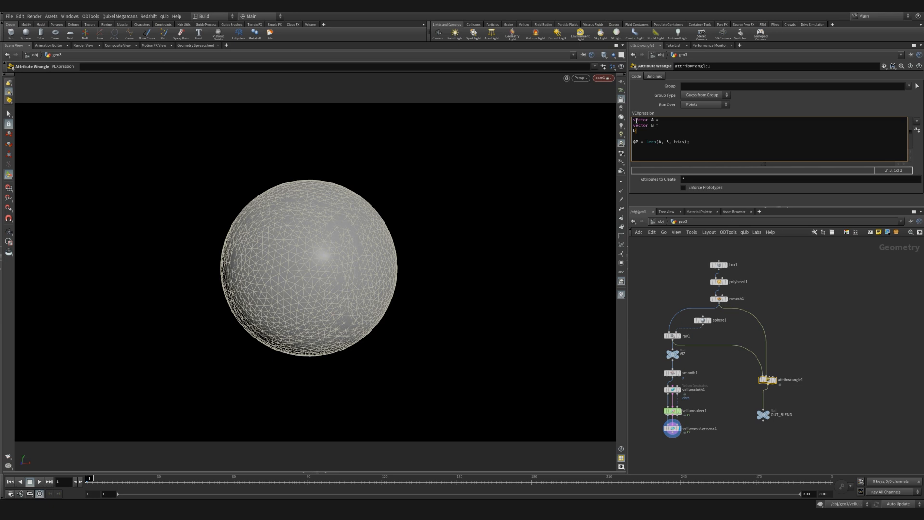
{"action": "type", "text": "loat bo"}
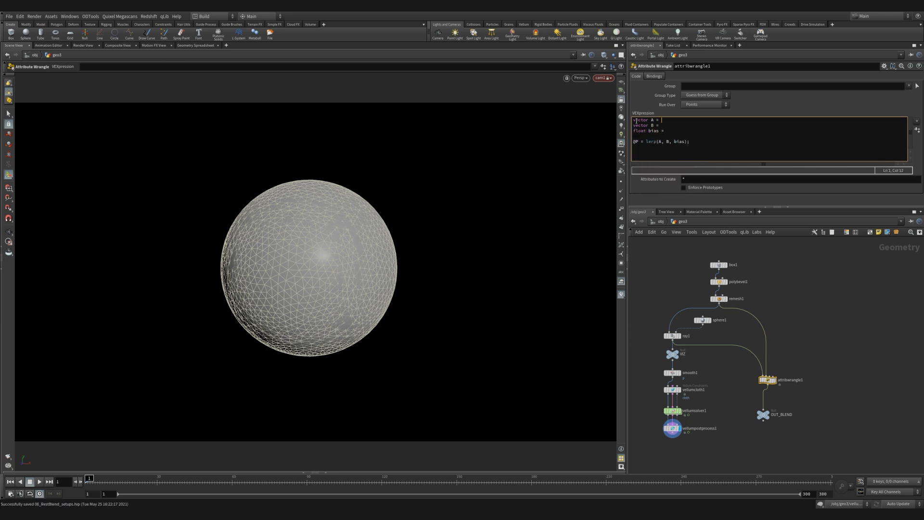
{"action": "type", "text": "point("}
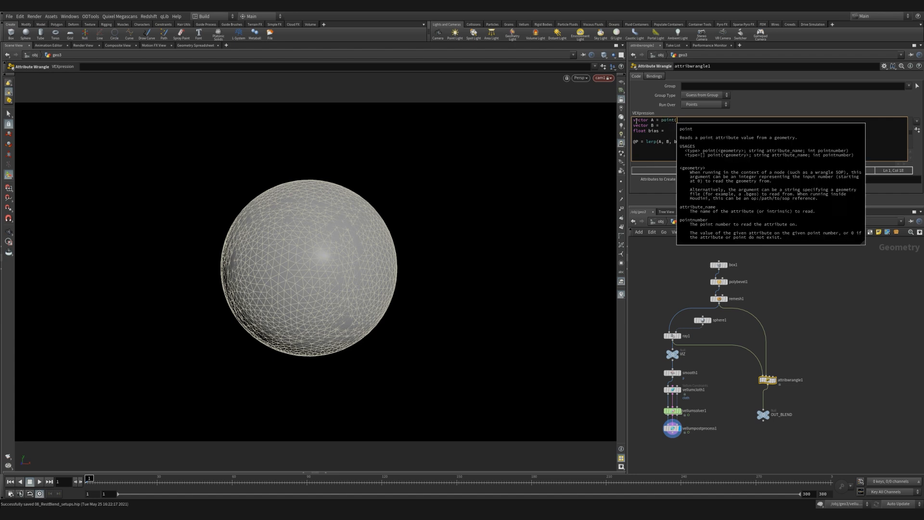
{"action": "type", "text": "1, \"P\", pt"}
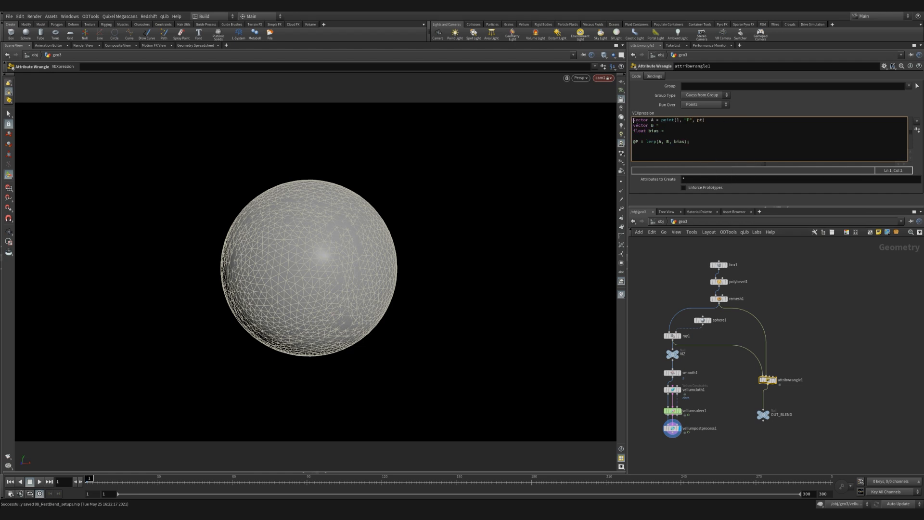
{"action": "type", "text": "int pt = @ptnum;"}
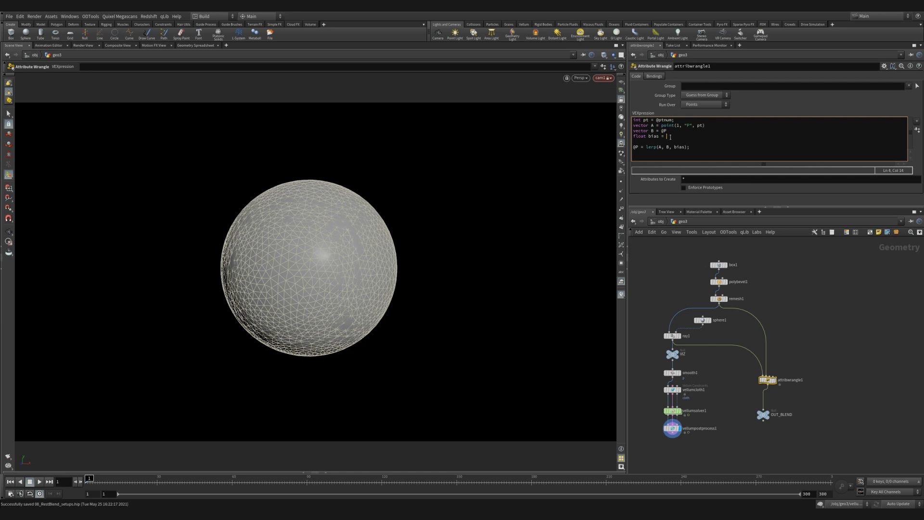
{"action": "type", "text": "@mask;"}
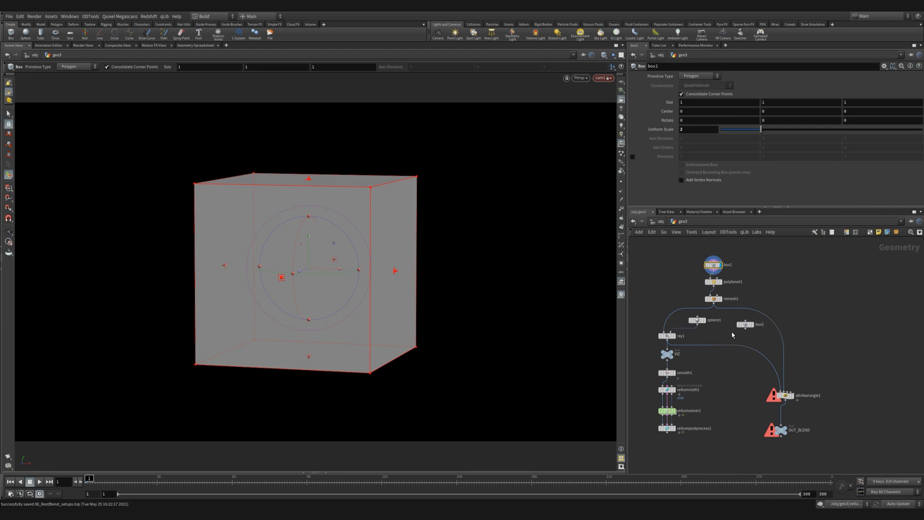
Scale box2 to 2.5 and add a Transform keyframed to move it to about -3.1 in X
{"action": "left_click", "coordinate": [745, 323]}
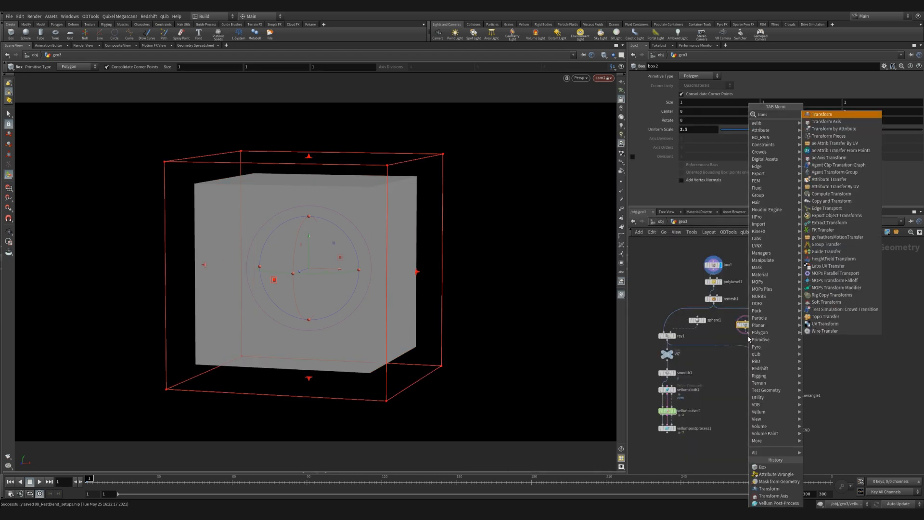
{"action": "left_click", "coordinate": [823, 114]}
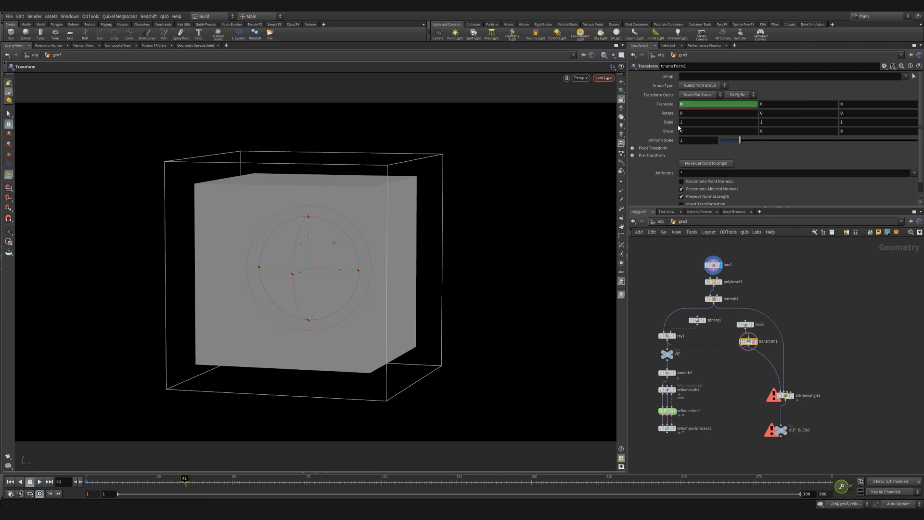
{"action": "left_click_drag", "start_coordinate": [185, 481], "coordinate": [107, 482]}
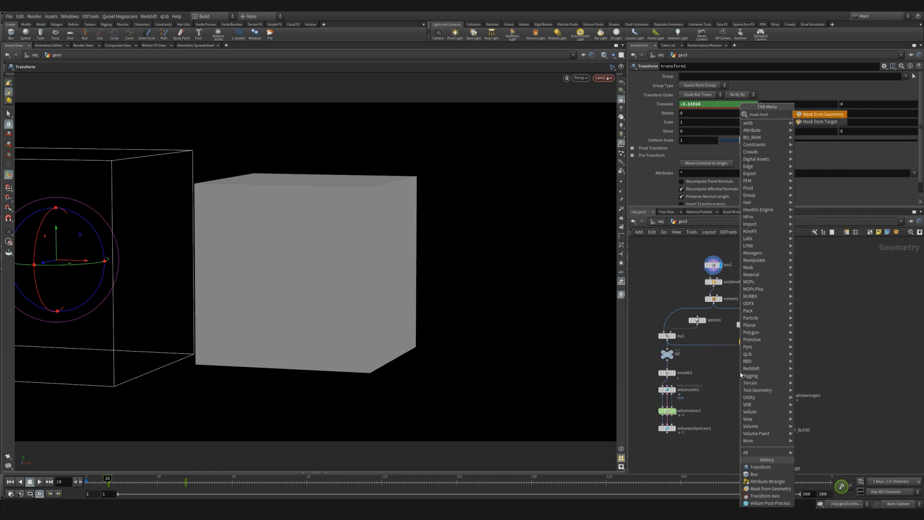
Add a Mask from Geometry node fed by the sphere and transform1, scrubbing to verify the mask
{"action": "left_click", "coordinate": [822, 114]}
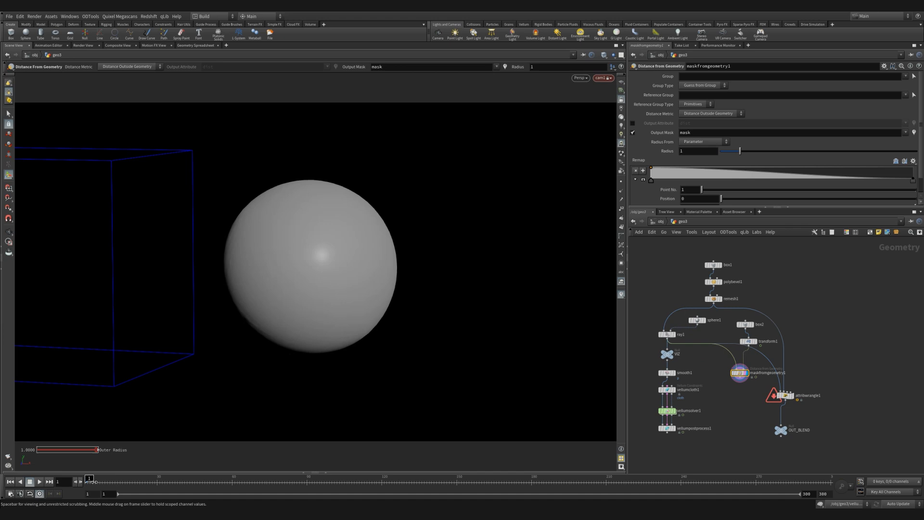
{"action": "left_click_drag", "start_coordinate": [88, 477], "coordinate": [157, 477]}
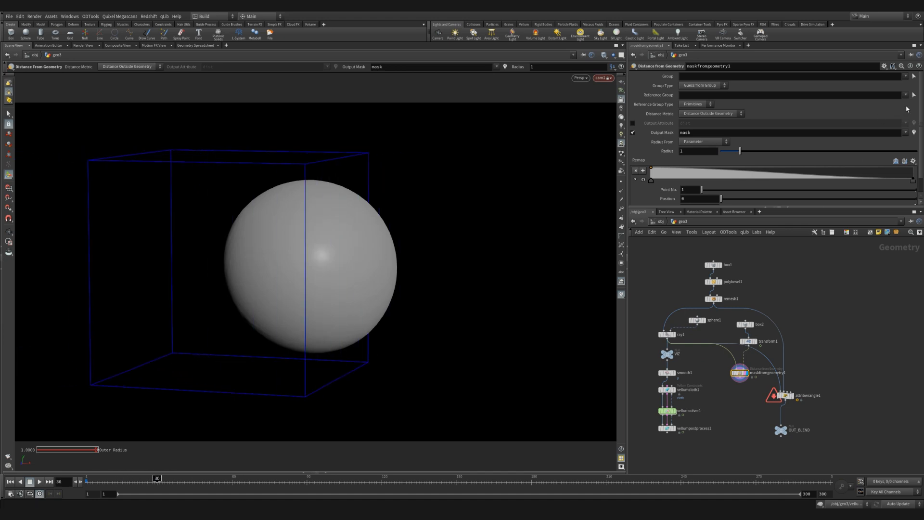
{"action": "left_click_drag", "start_coordinate": [157, 477], "coordinate": [112, 477]}
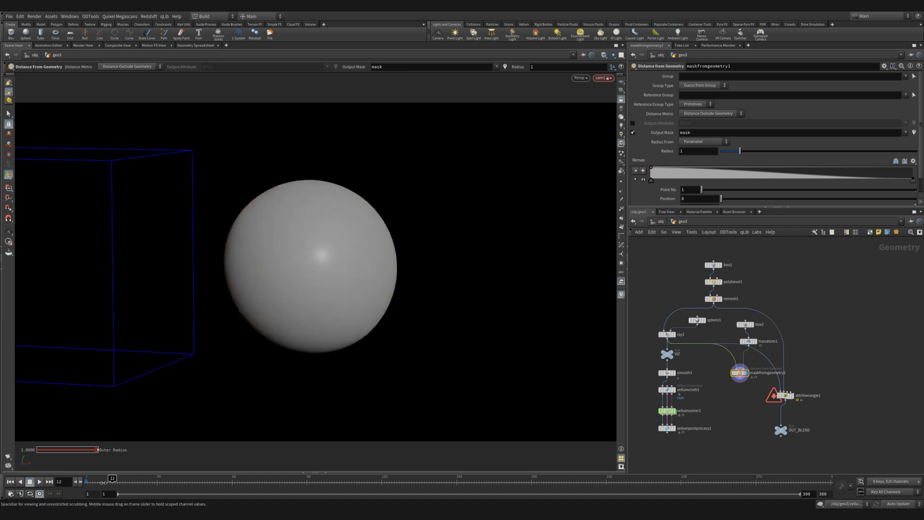
{"action": "left_click_drag", "start_coordinate": [111, 484], "coordinate": [94, 484]}
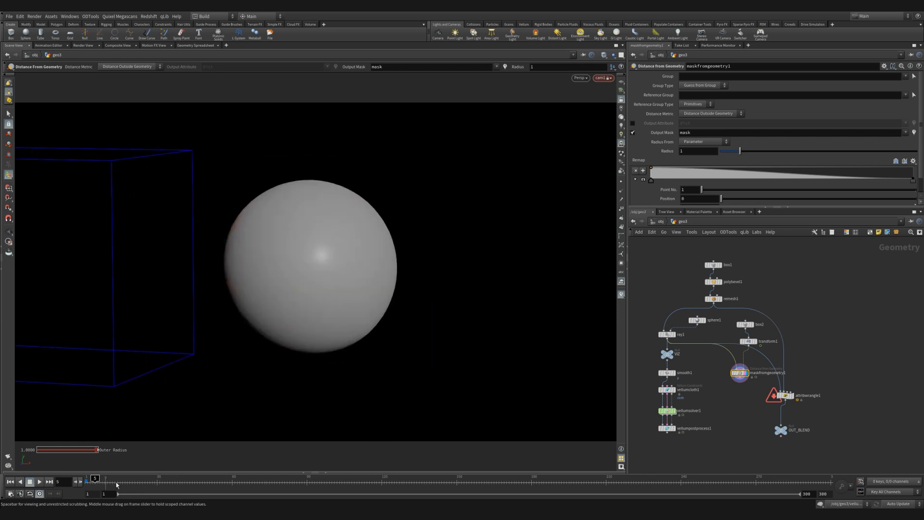
{"action": "mouse_move", "coordinate": [754, 385]}
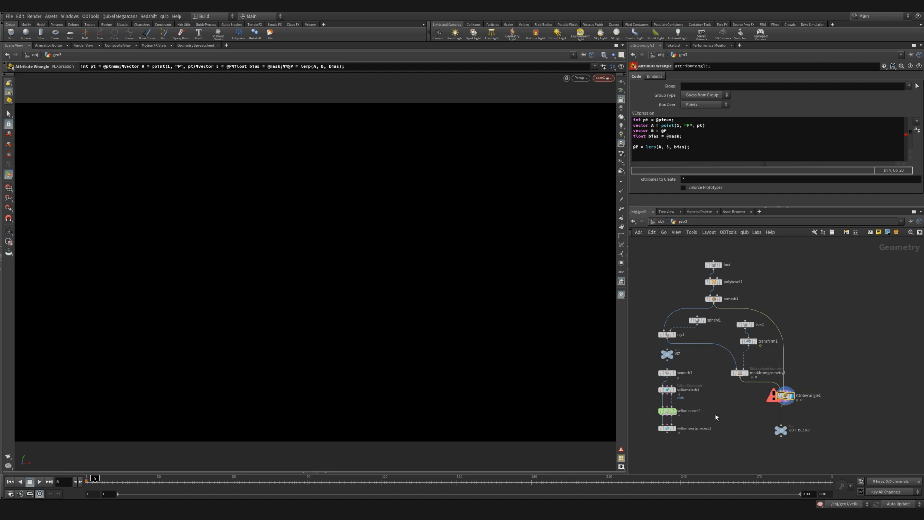
Feed maskfromgeometry1 into the wrangle, fix the missing semicolon, and scrub to watch the cube blend into the sphere
{"action": "left_click_drag", "start_coordinate": [94, 478], "coordinate": [119, 478]}
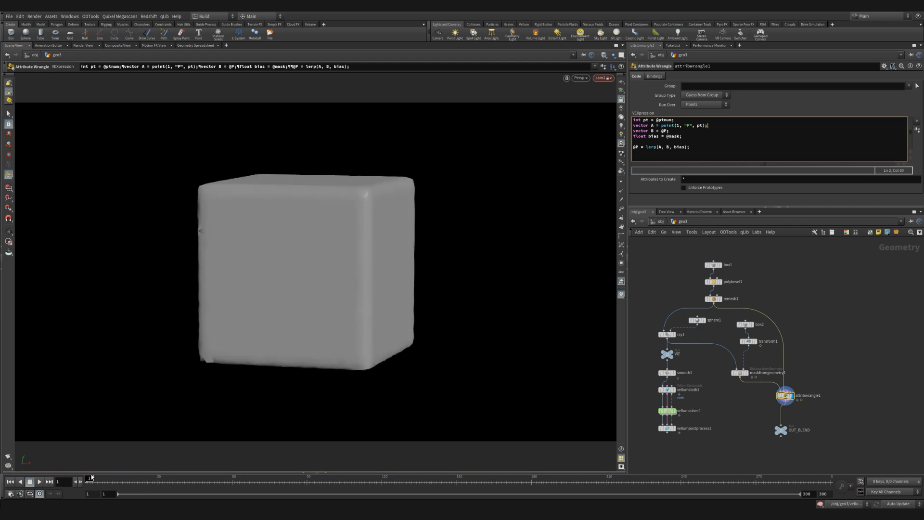
{"action": "left_click_drag", "start_coordinate": [92, 478], "coordinate": [167, 477]}
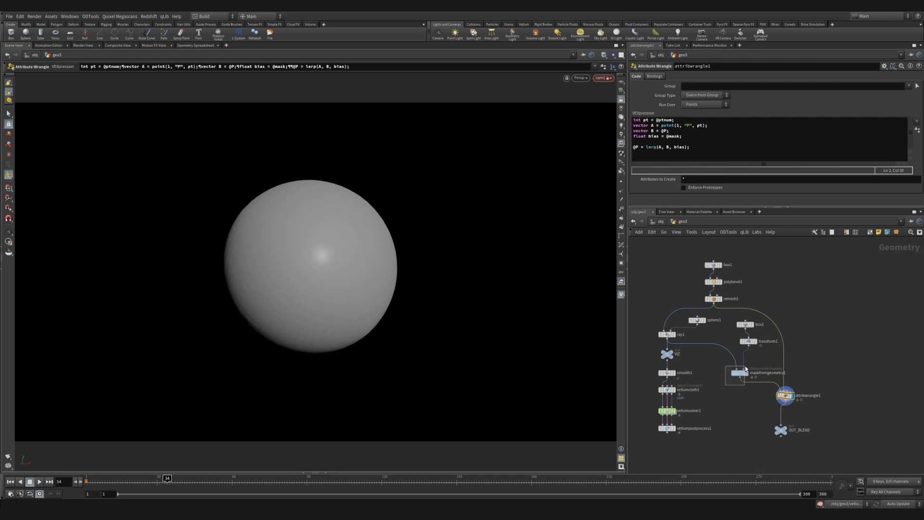
{"action": "left_click", "coordinate": [740, 373]}
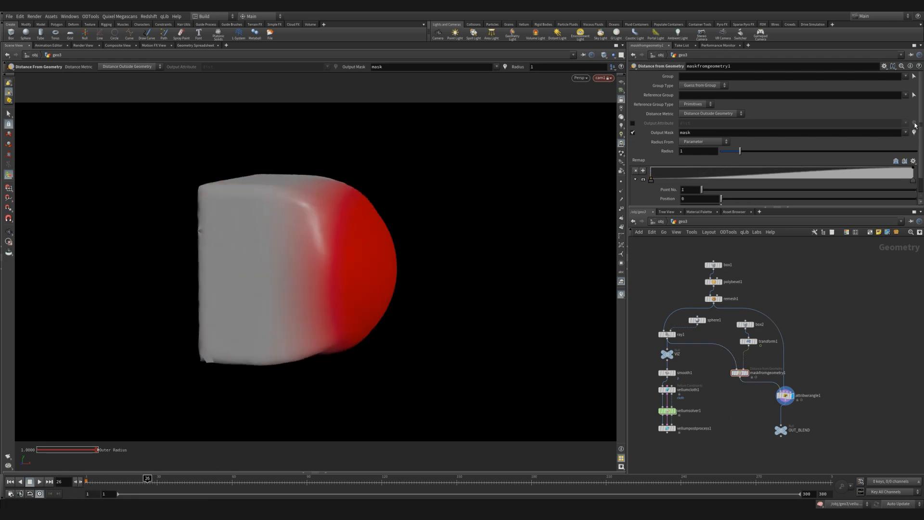
{"action": "left_click_drag", "start_coordinate": [146, 477], "coordinate": [119, 477]}
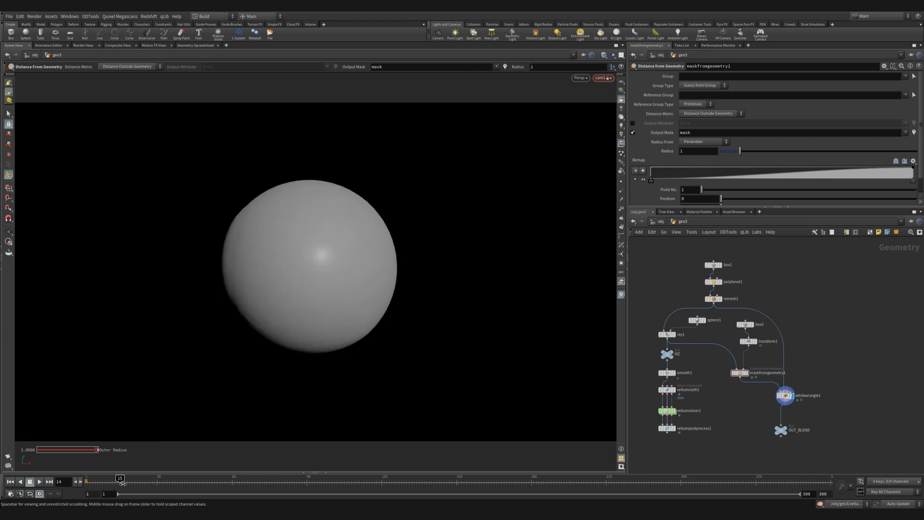
{"action": "left_click_drag", "start_coordinate": [121, 478], "coordinate": [184, 478]}
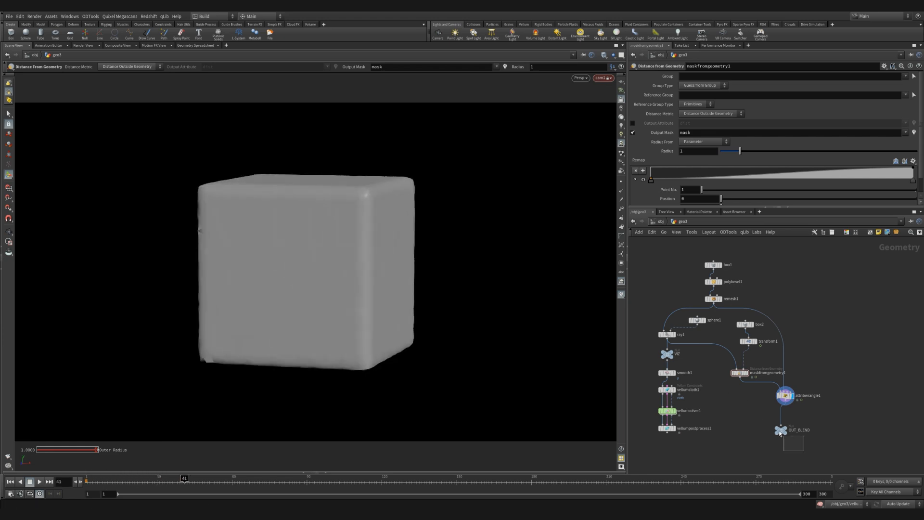